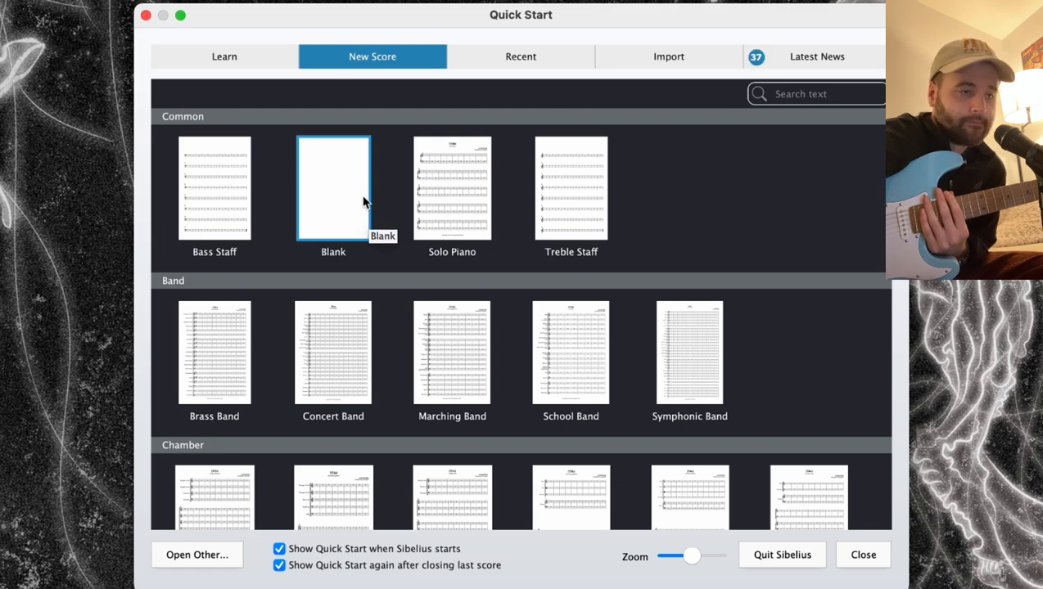
pyautogui.moveTo(347, 211)
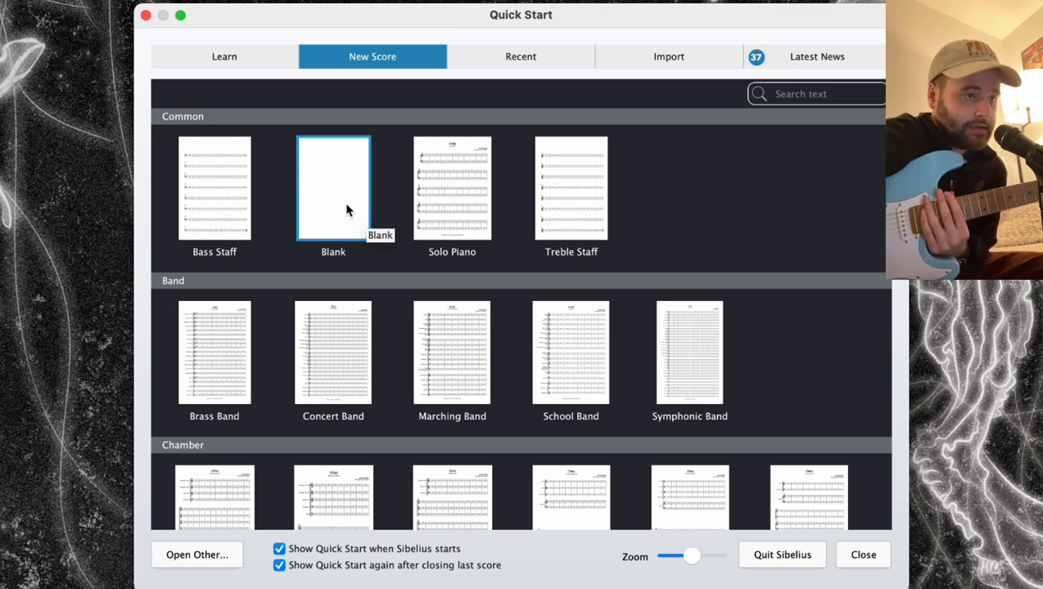
# Step: Start a blank score and reach the Guitars group in the instrument list
pyautogui.doubleClick(332, 188)
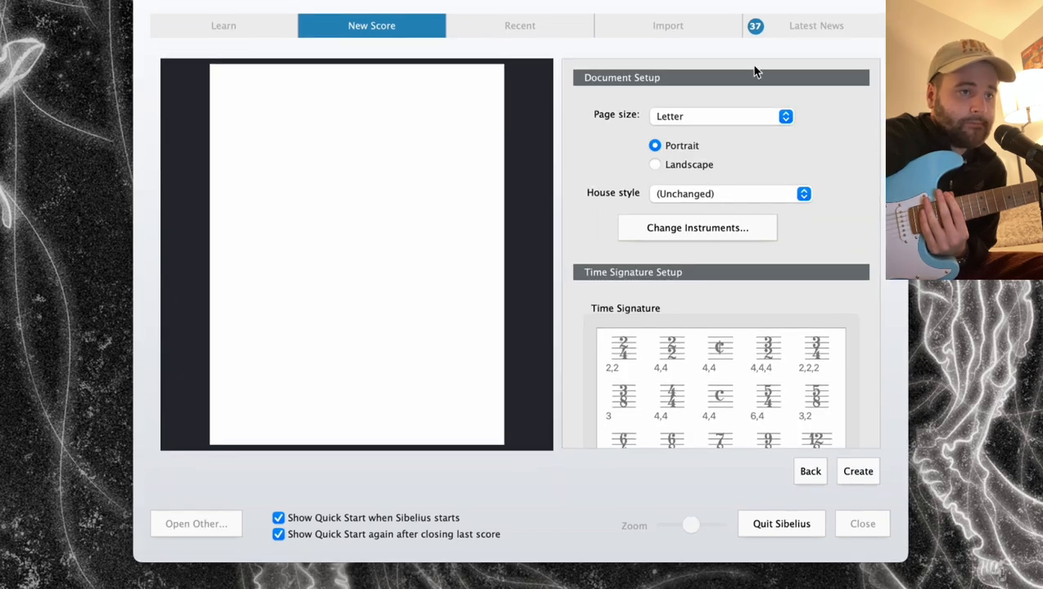
pyautogui.click(698, 228)
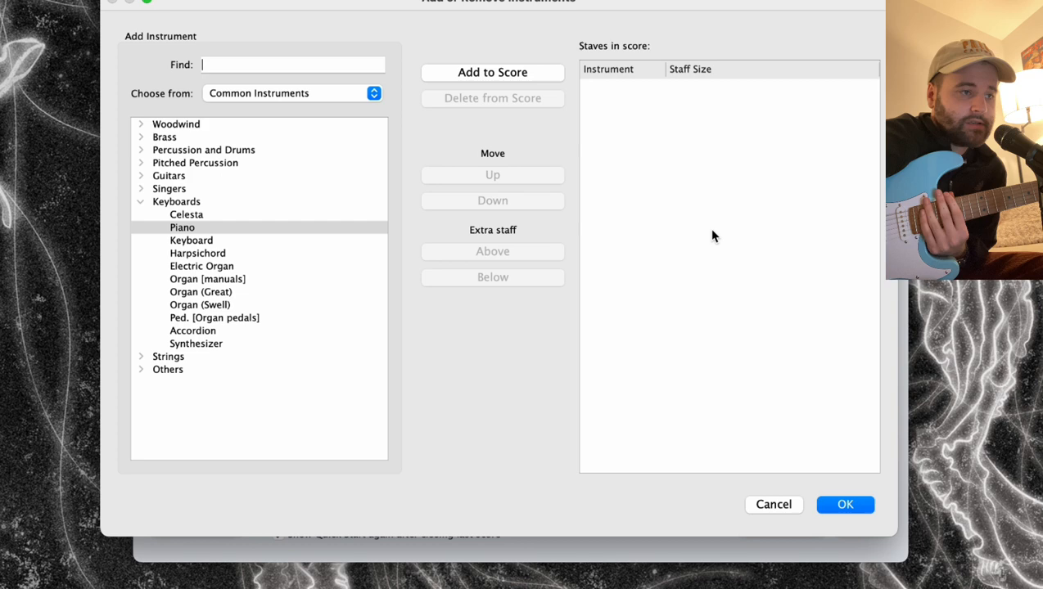
pyautogui.click(141, 202)
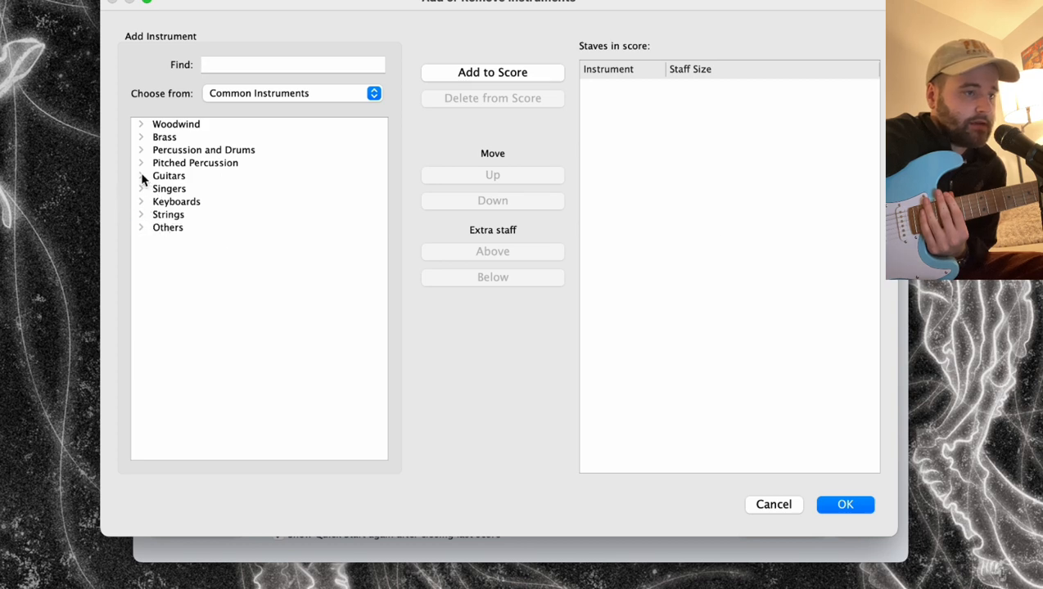
pyautogui.click(140, 176)
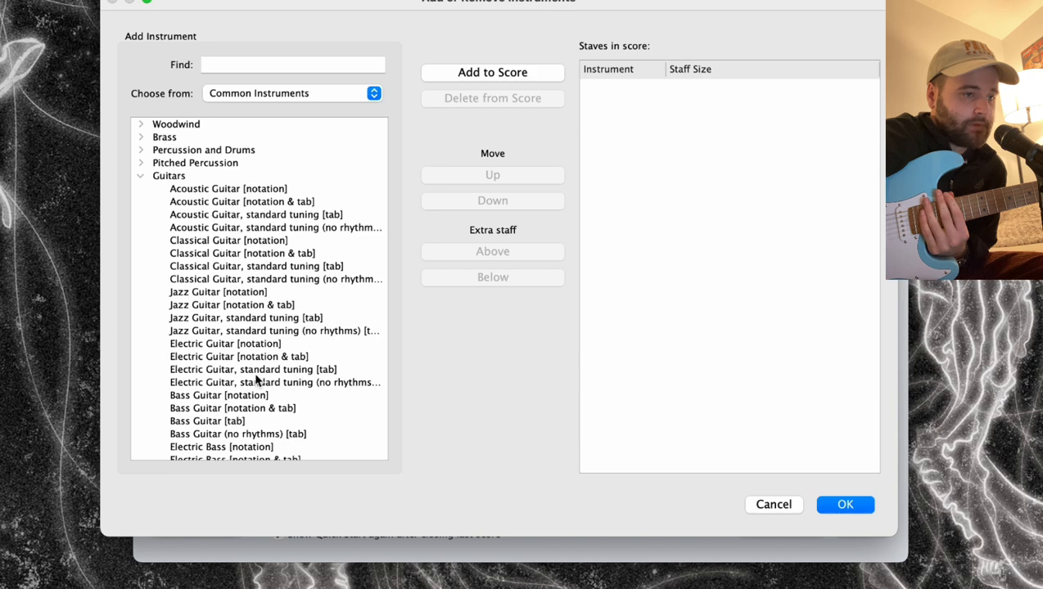
# Step: Add Electric Guitar, standard tuning [tab], and create the score with that single staff
pyautogui.click(248, 370)
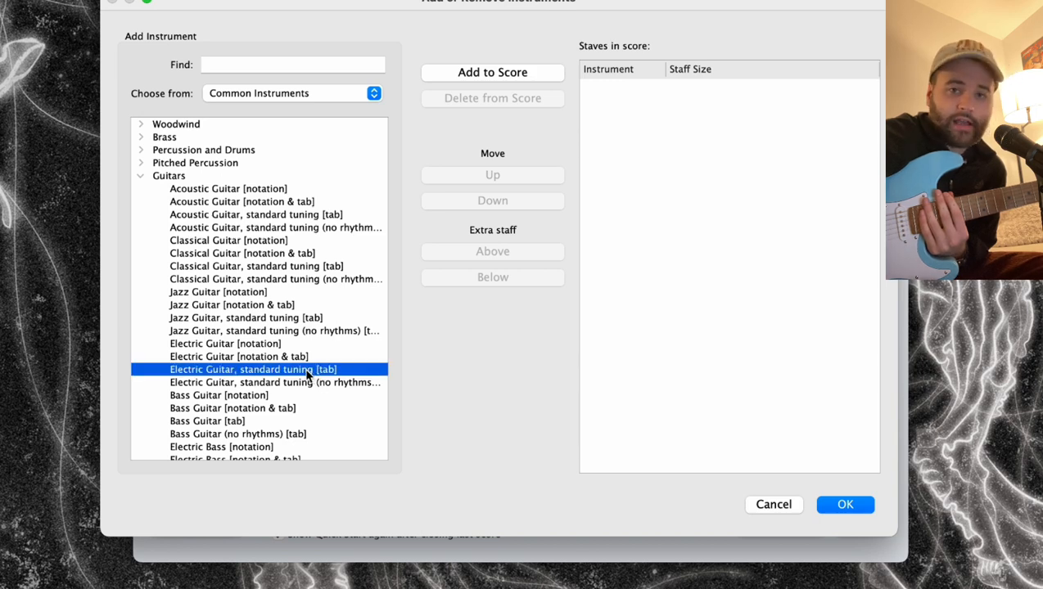
pyautogui.click(493, 72)
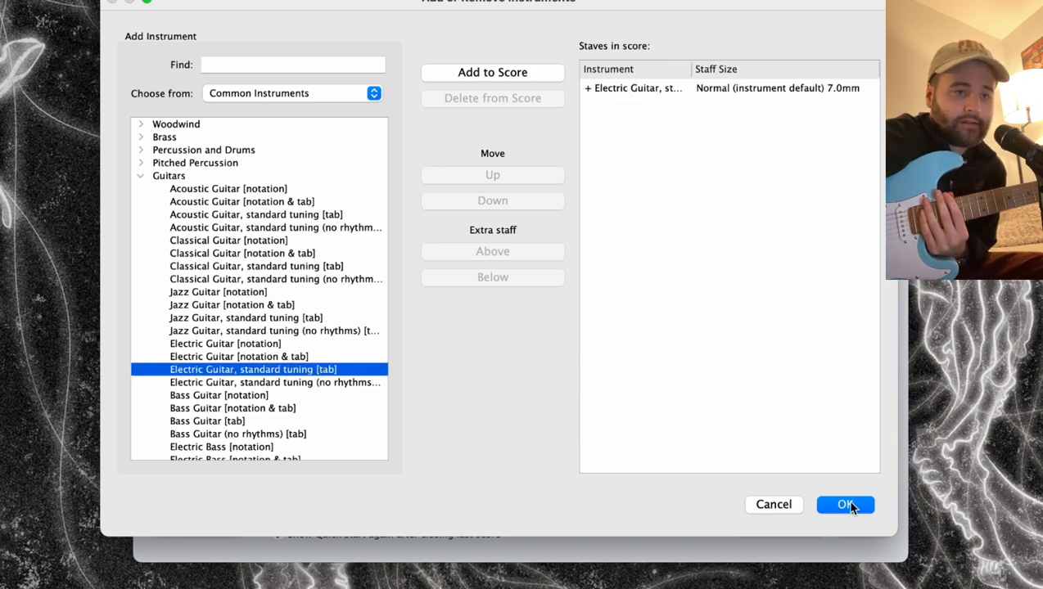
pyautogui.click(845, 504)
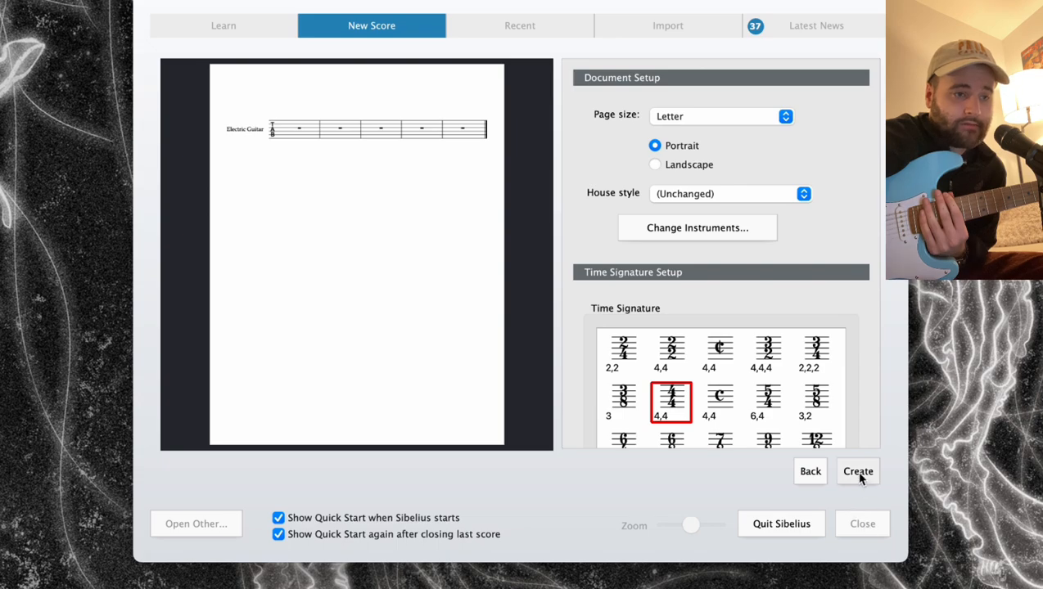
pyautogui.click(858, 471)
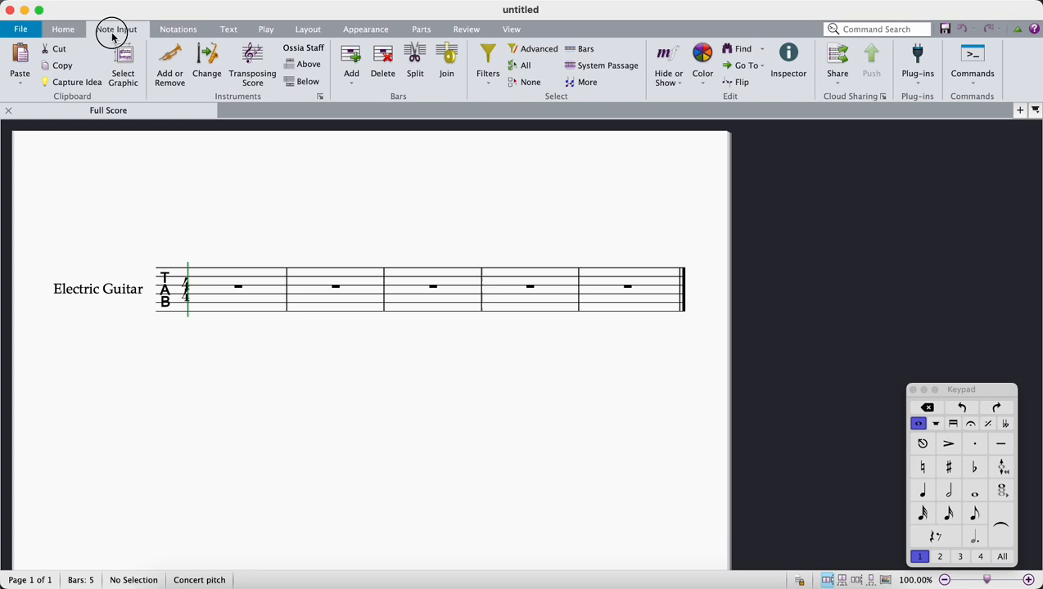
pyautogui.click(116, 30)
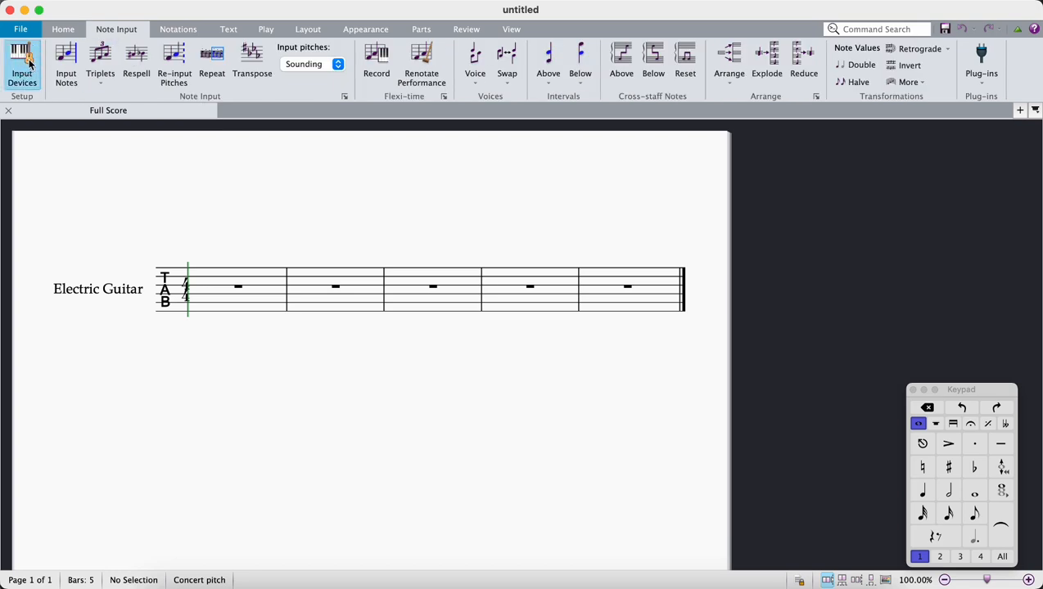
# Step: Set Jamstick MIDI OUT as a 6-string Guitar input device and apply the settings
pyautogui.click(23, 57)
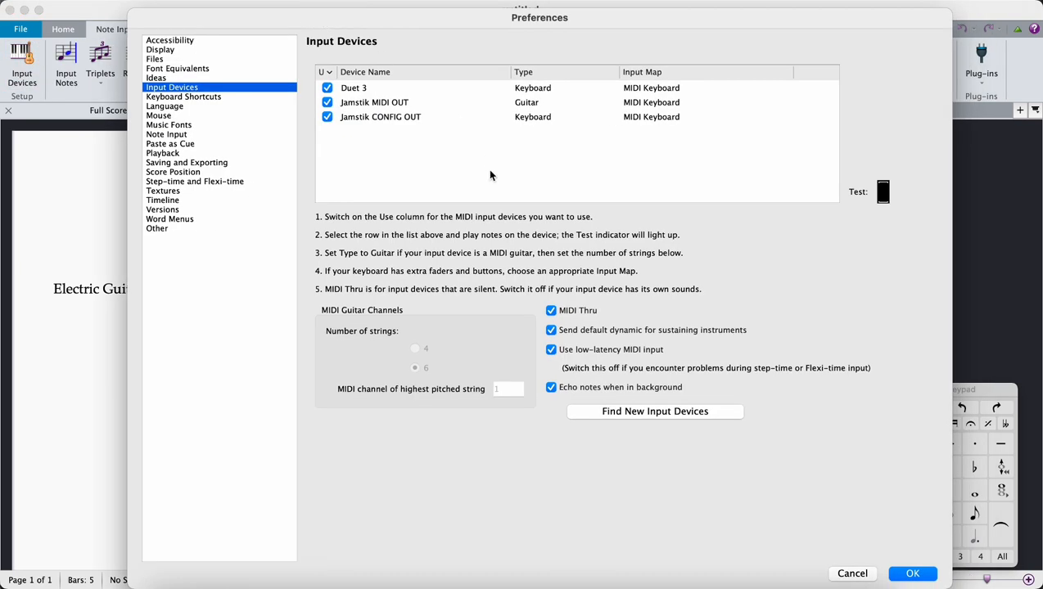
pyautogui.click(374, 102)
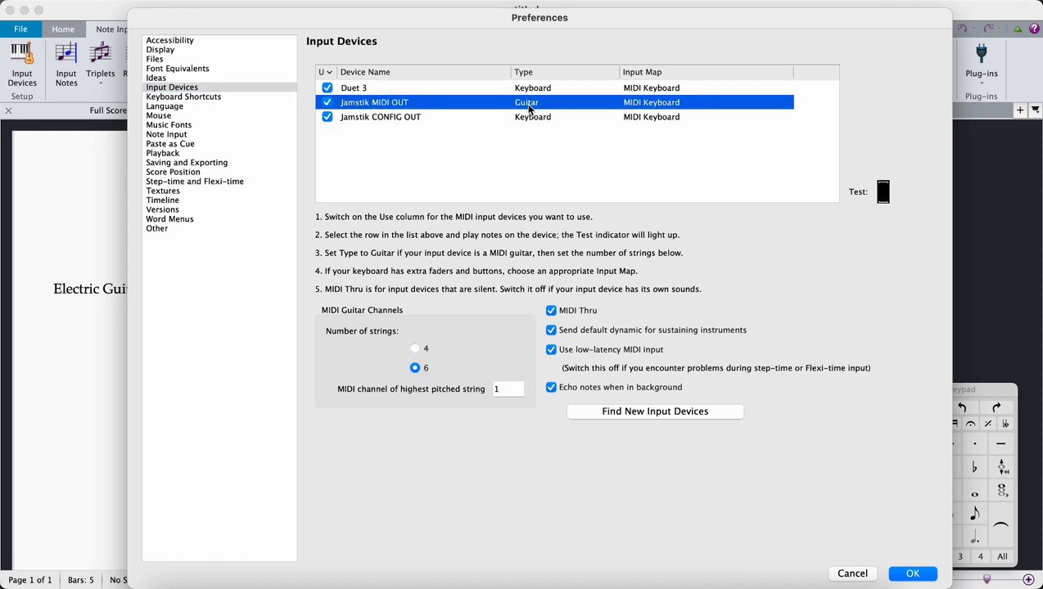
pyautogui.moveTo(540, 106)
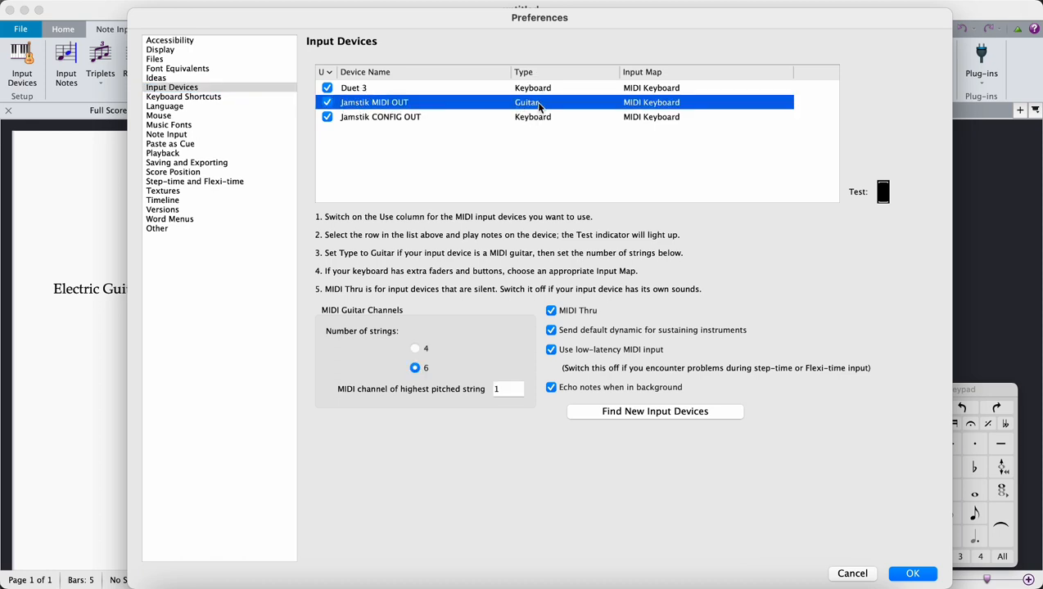
pyautogui.click(555, 101)
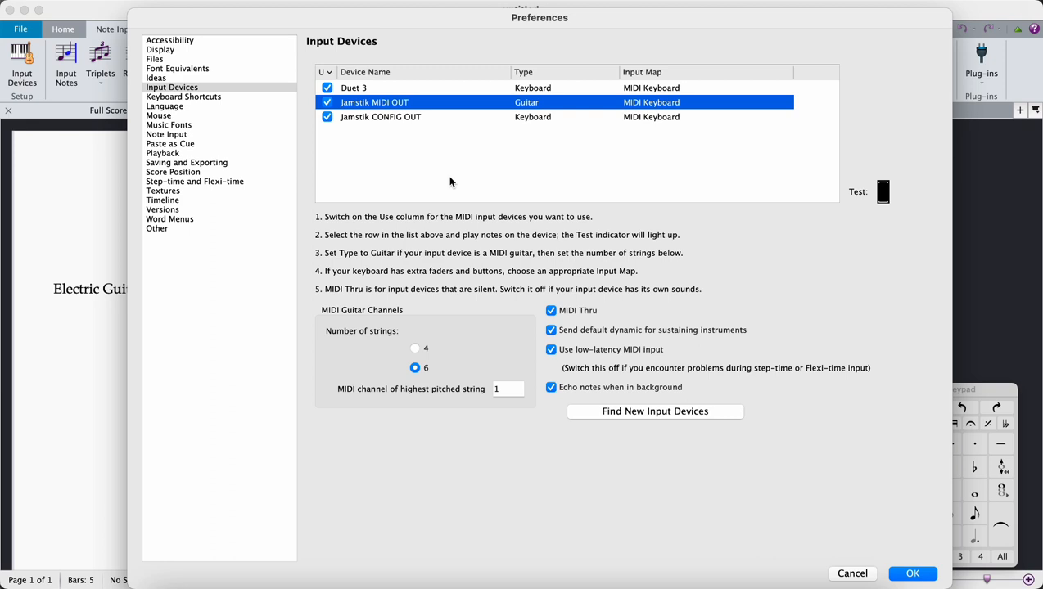
pyautogui.moveTo(322, 297)
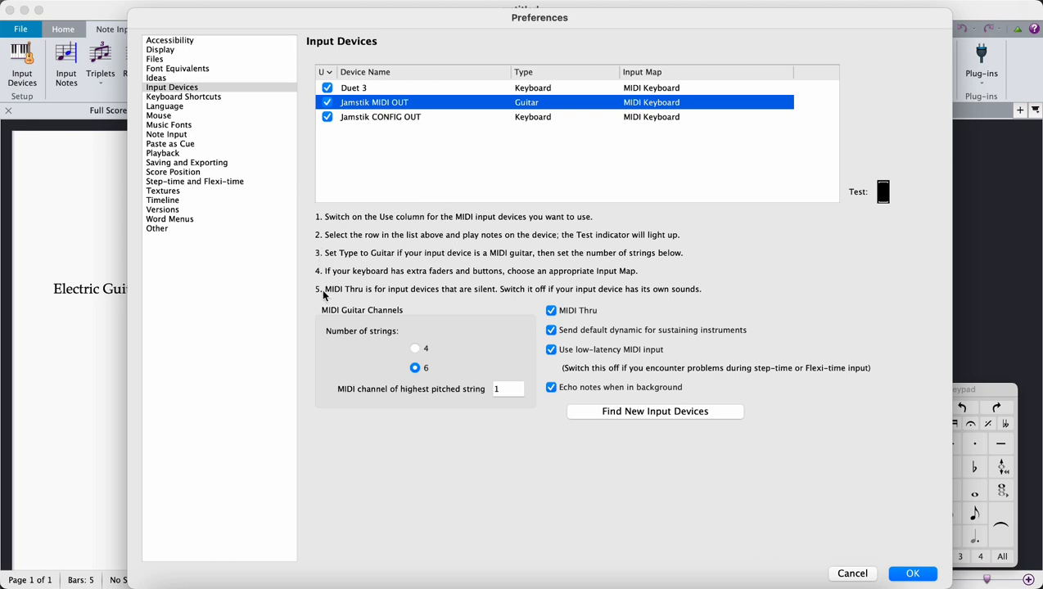
pyautogui.moveTo(324, 243)
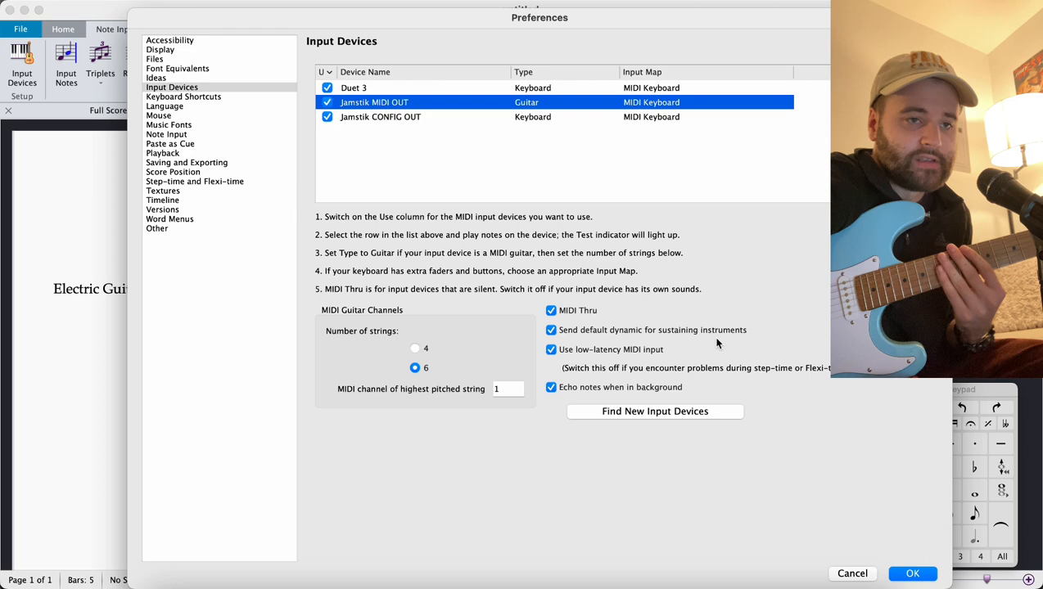
pyautogui.click(914, 573)
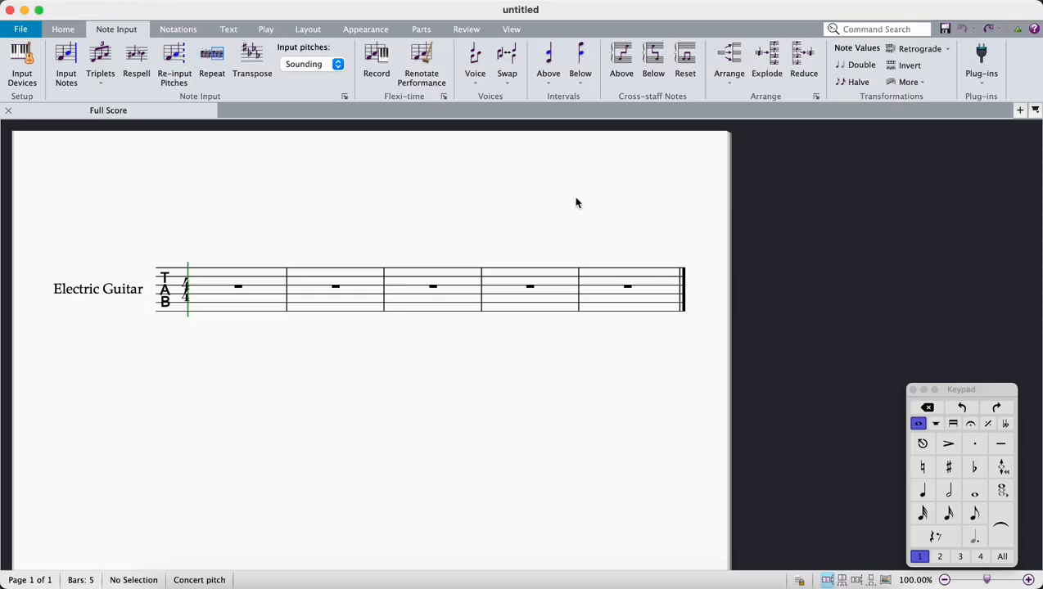
pyautogui.moveTo(365, 184)
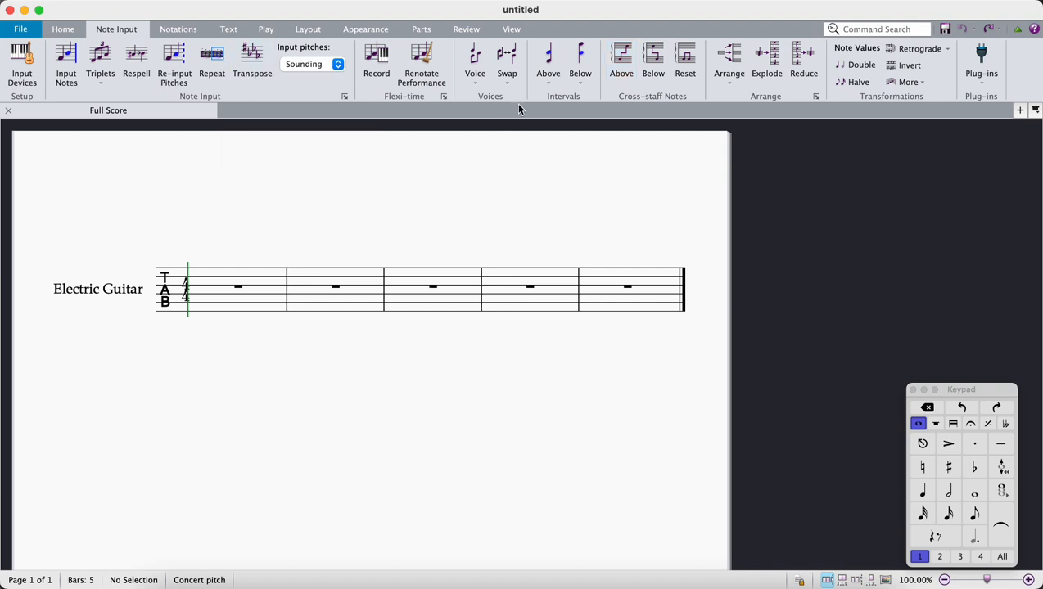
# Step: Record the played pentatonic scale into the opening bars via Flexi-time
pyautogui.click(511, 30)
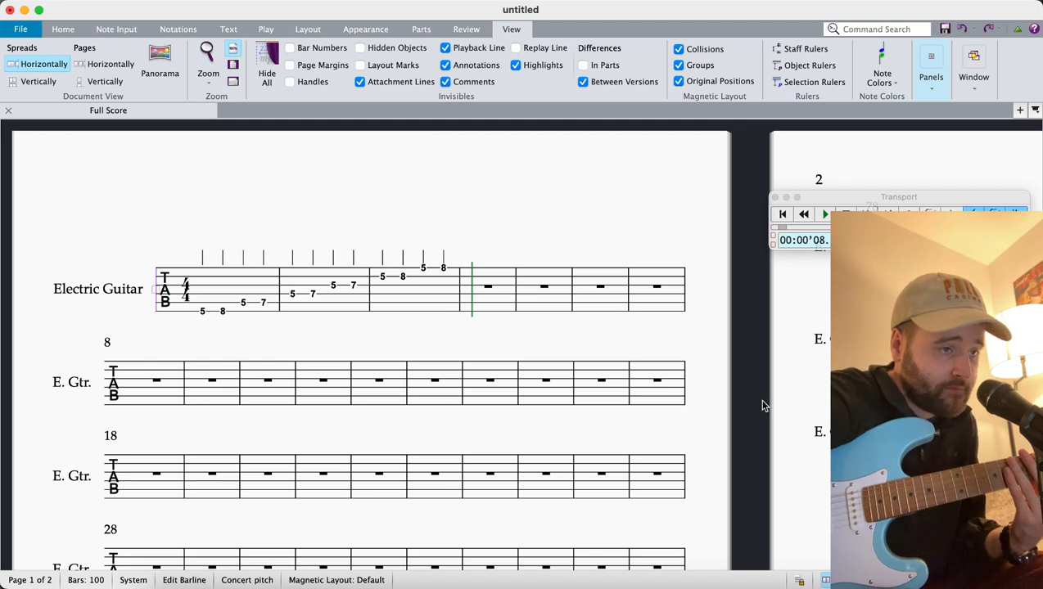
# Step: Set Flexi-time tempo flexibility to Medium (rubato) in the recording options
pyautogui.click(114, 30)
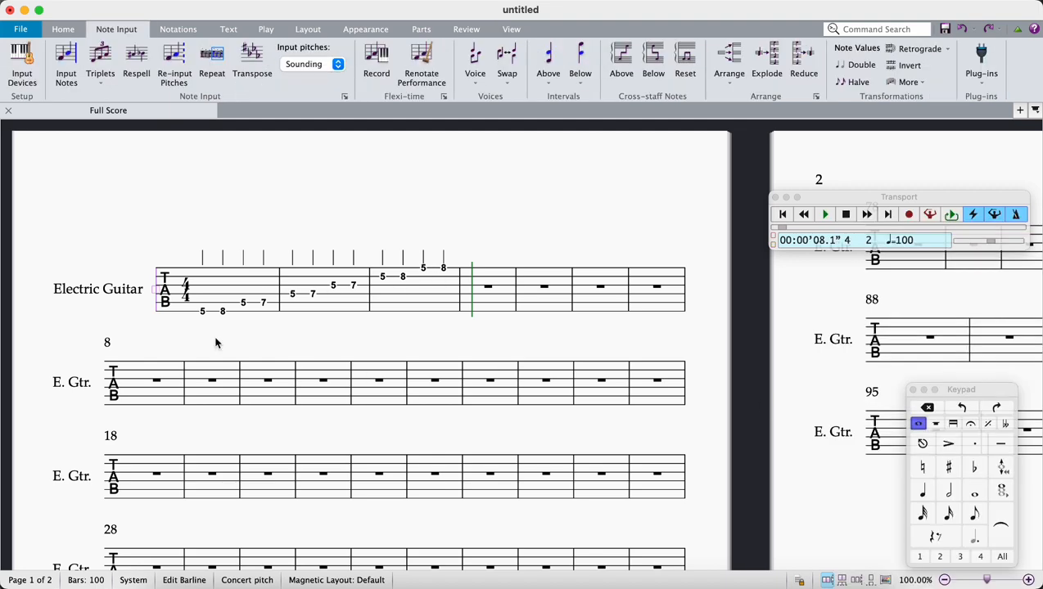
pyautogui.moveTo(159, 131)
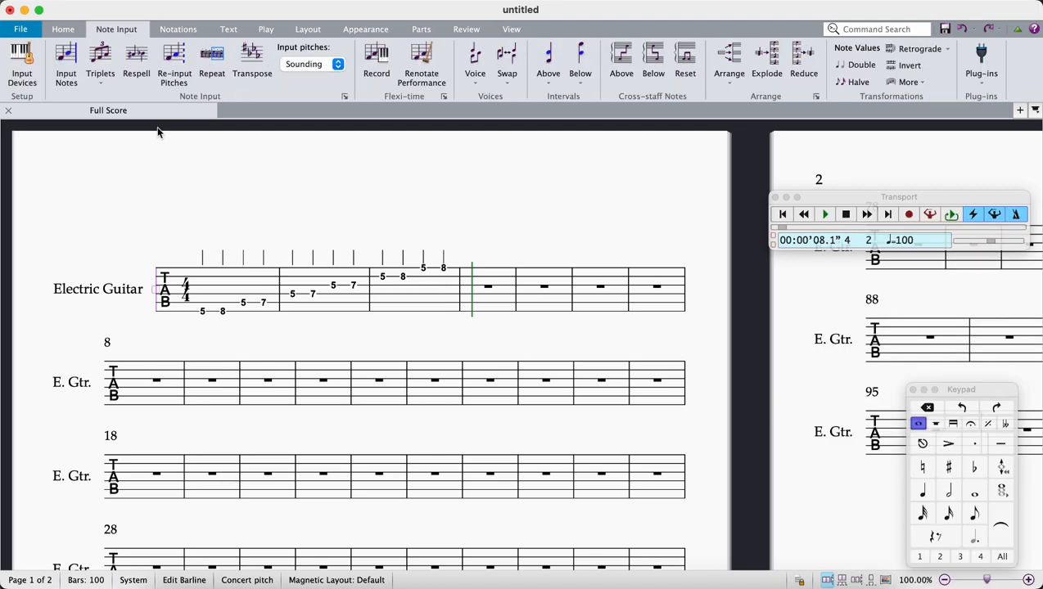
pyautogui.moveTo(164, 159)
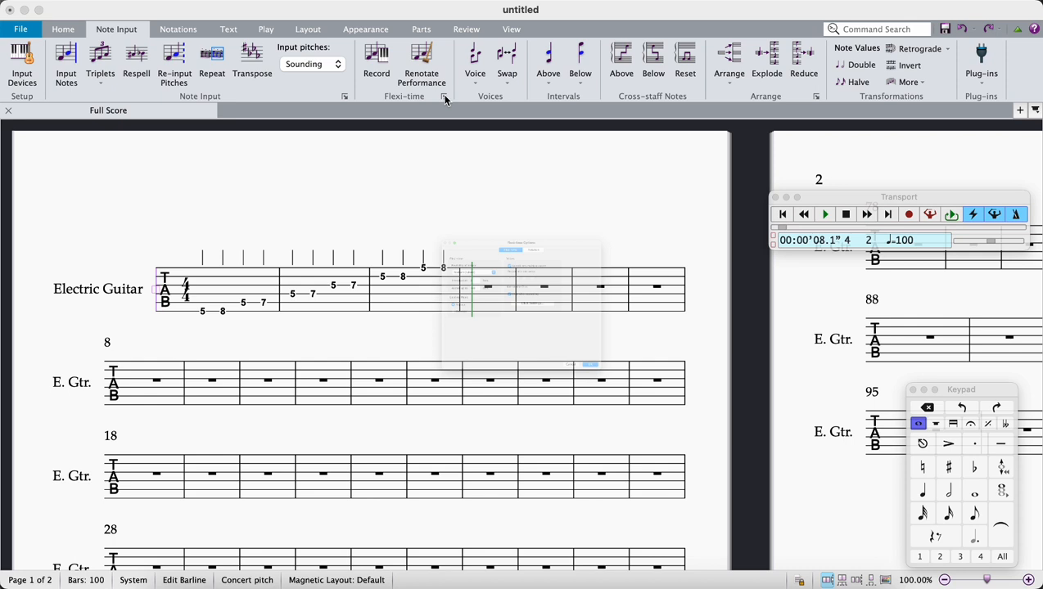
pyautogui.click(446, 100)
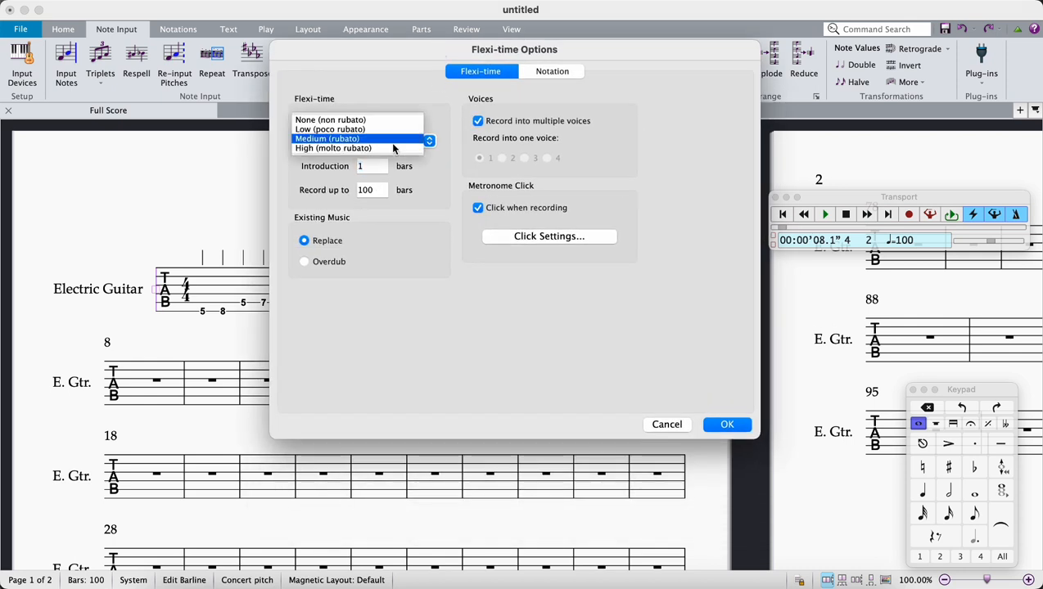
pyautogui.moveTo(373, 141)
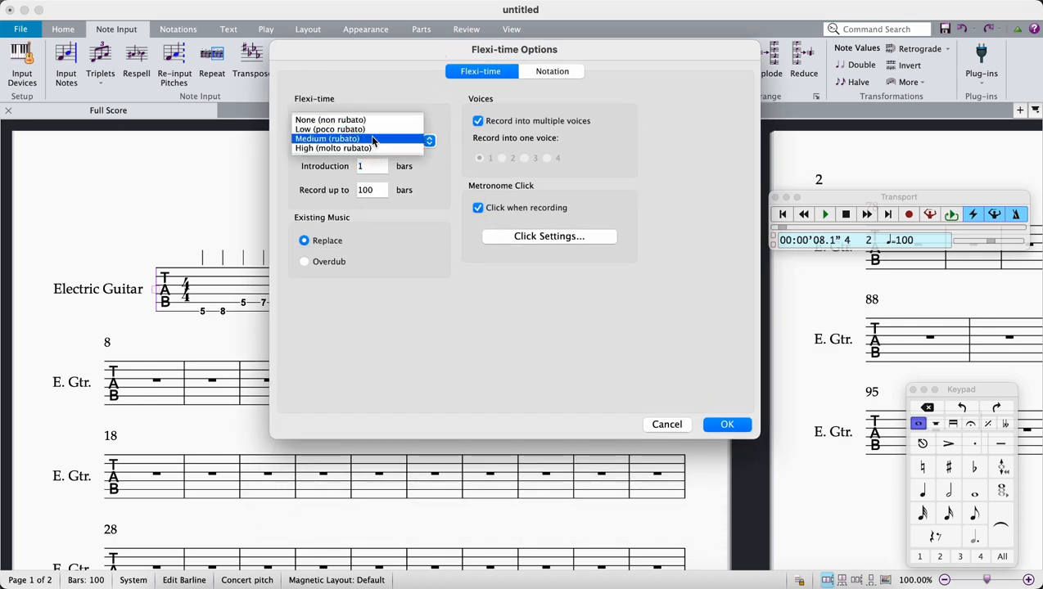
pyautogui.click(327, 138)
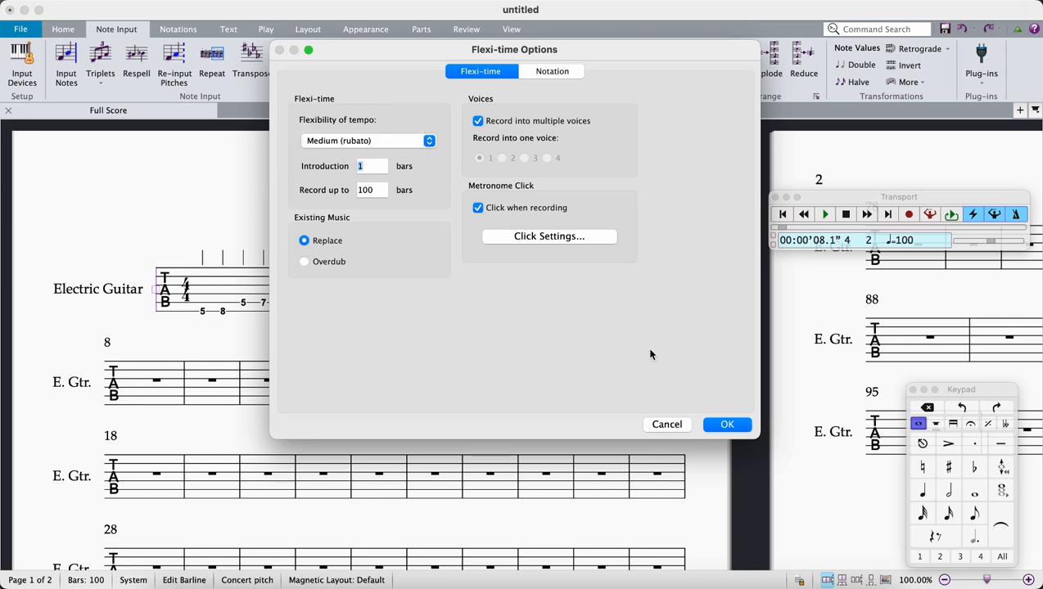